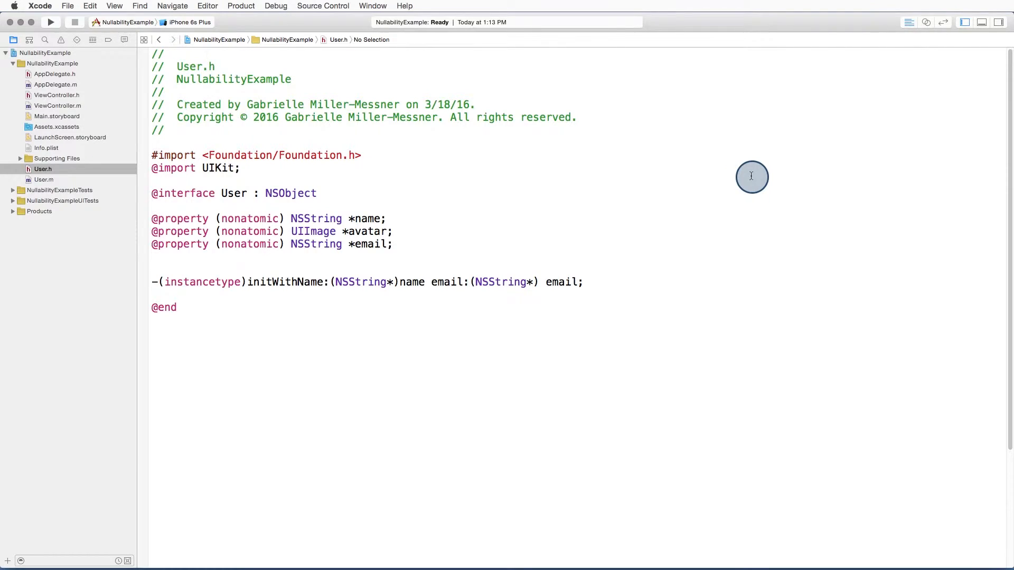
# Show User.h as its generated Swift interface via the Related Items menu
pyautogui.doubleClick(366, 219)
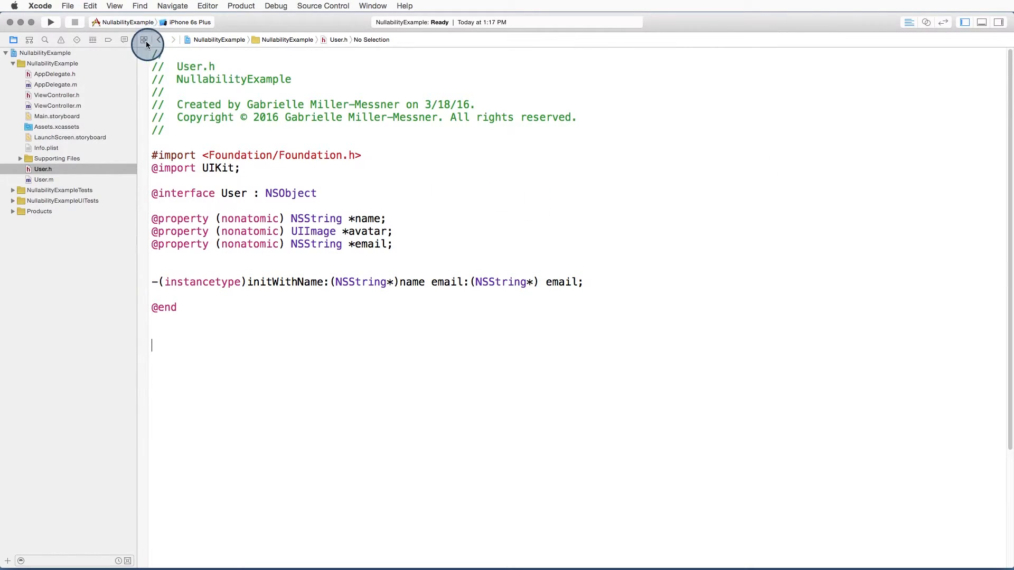
pyautogui.click(144, 39)
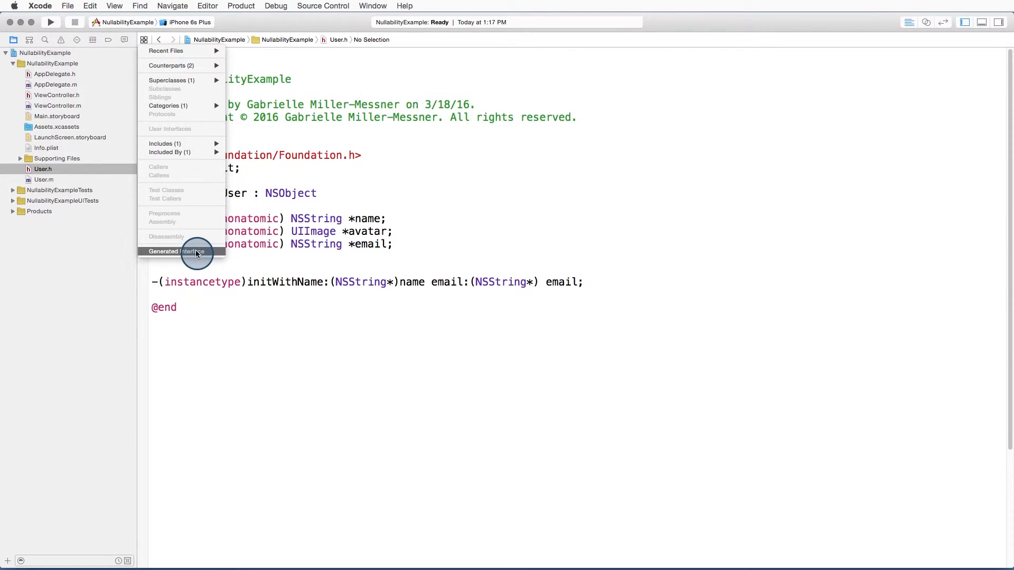
pyautogui.moveTo(188, 252)
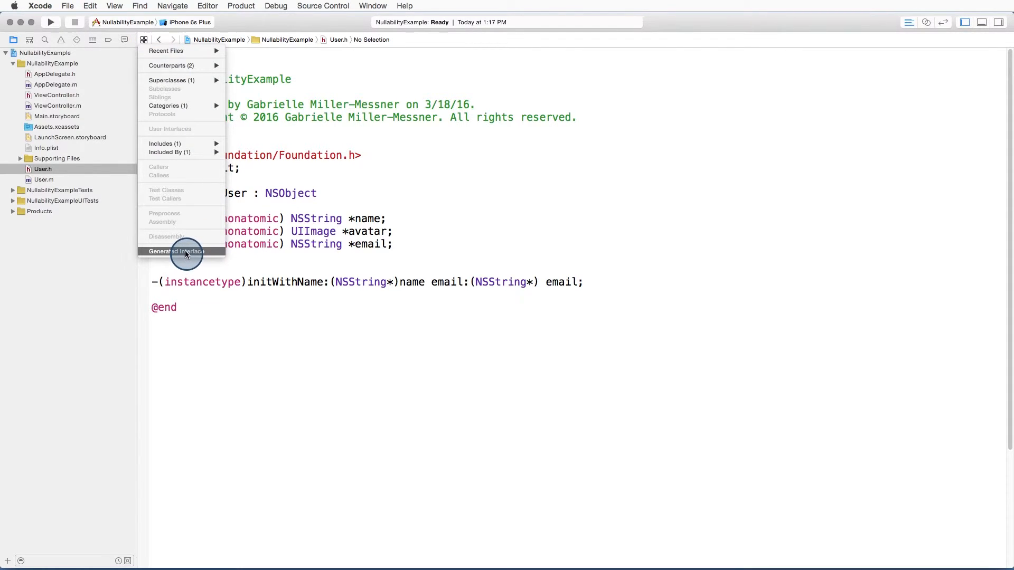
pyautogui.click(174, 251)
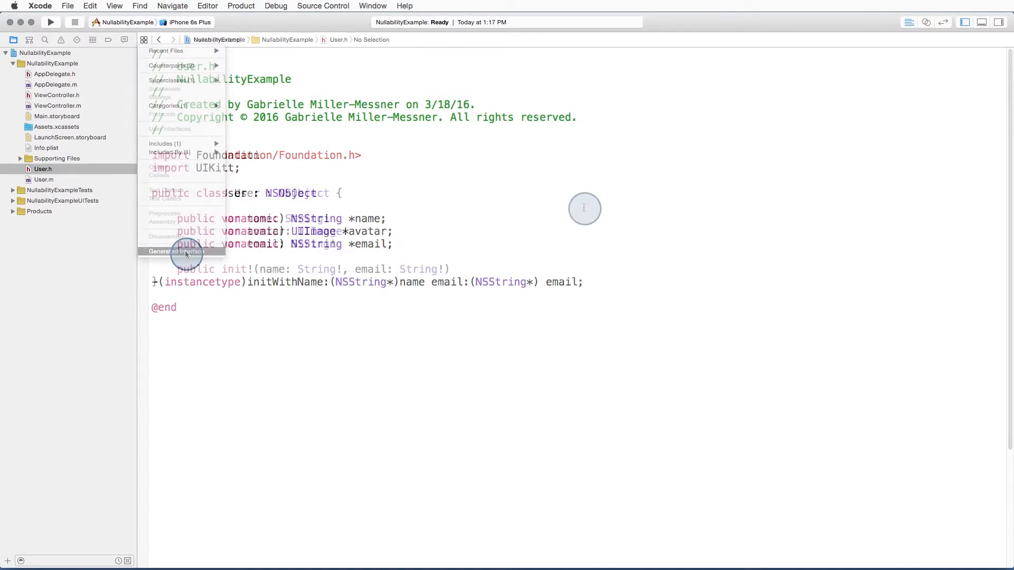
pyautogui.click(174, 252)
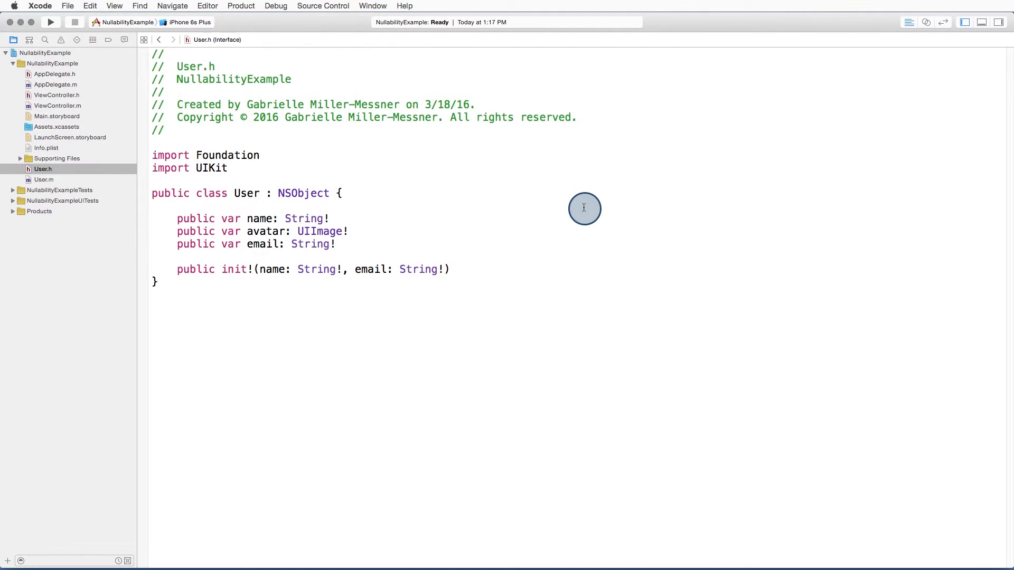
pyautogui.moveTo(685, 289)
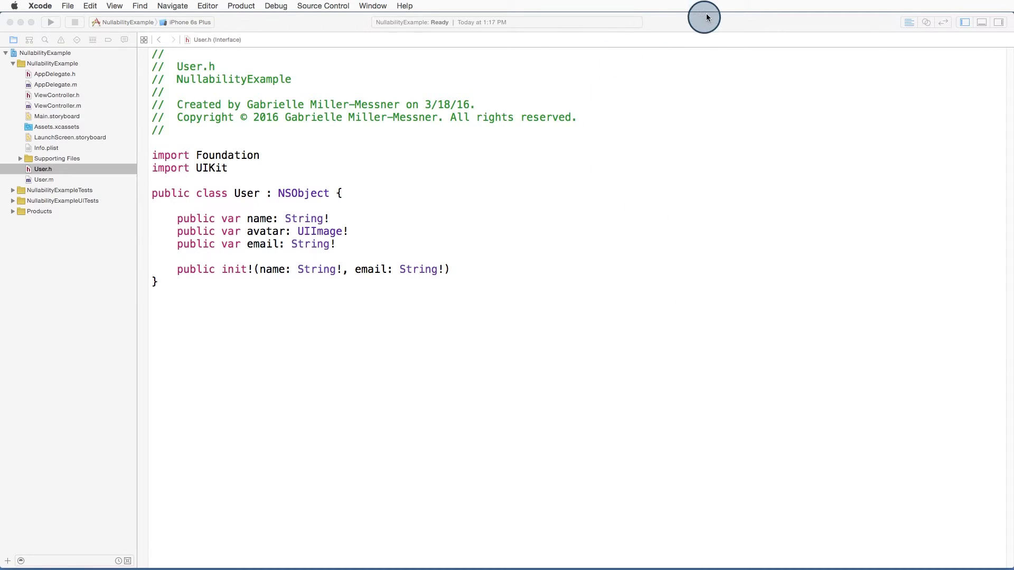
pyautogui.doubleClick(261, 218)
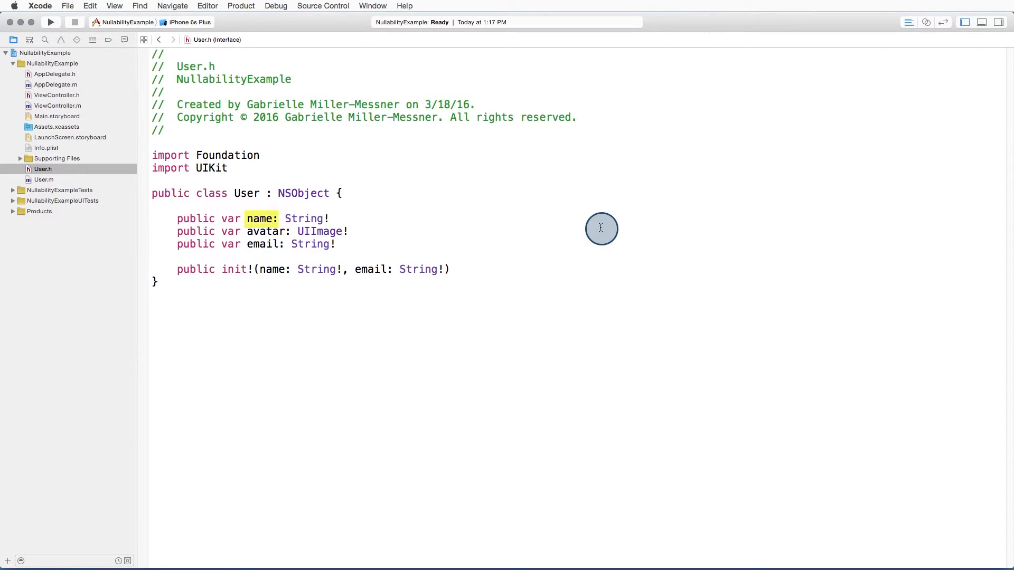